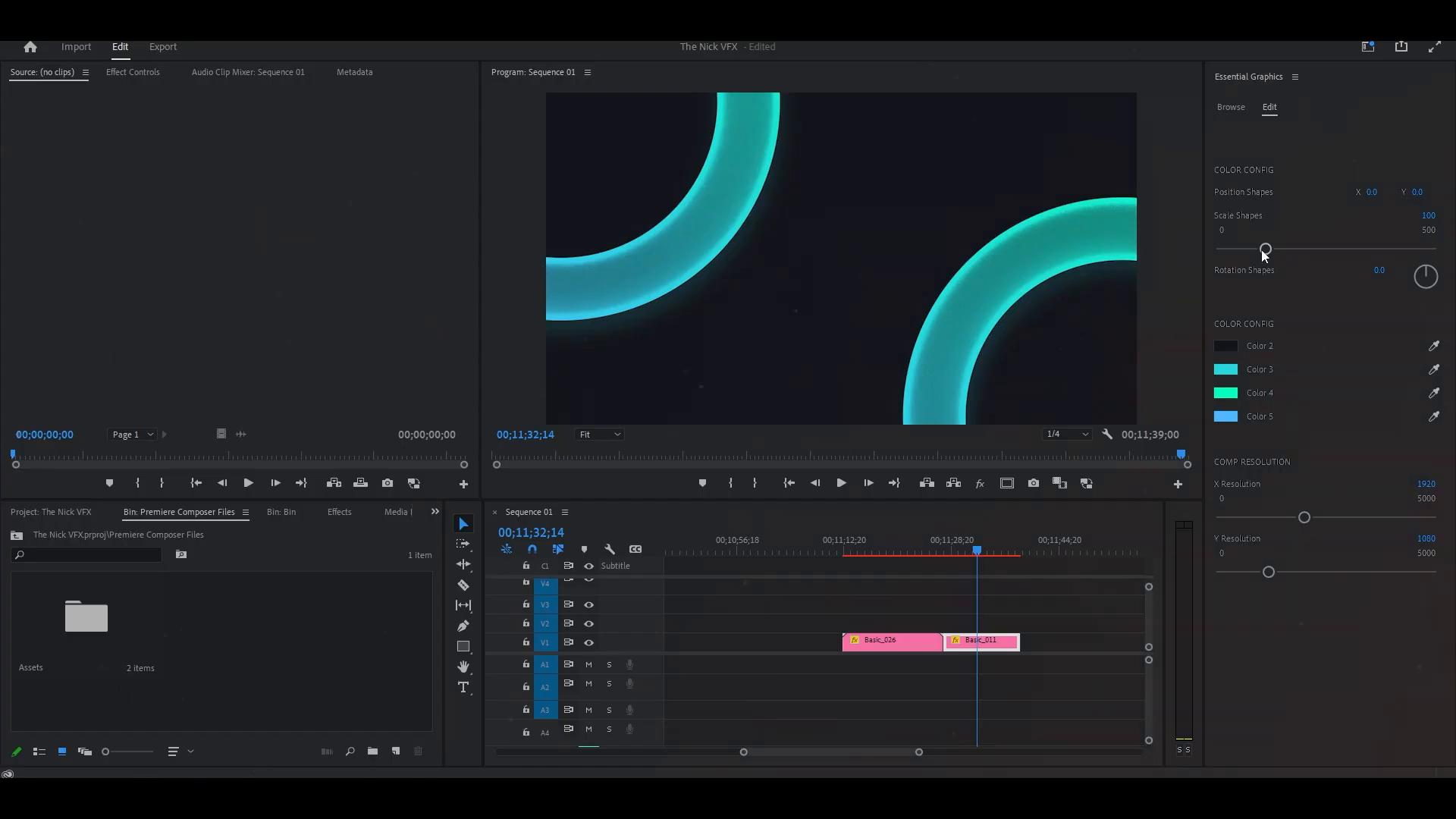
Step: Drag the Scale Shapes slider from 100 to 103 to enlarge the teal arcs
left_click_drag(1264, 248, 1265, 247)
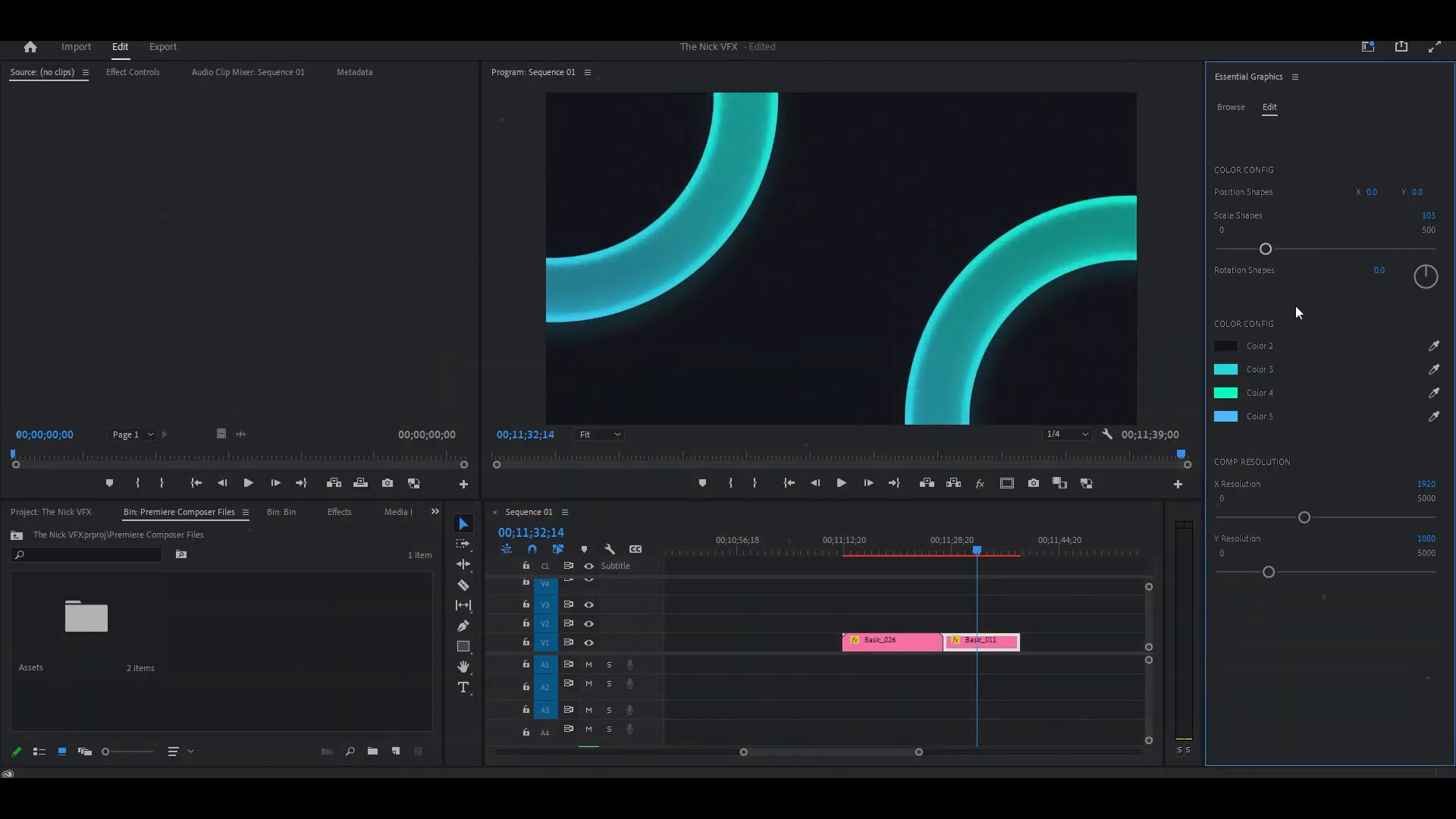
left_click(1225, 369)
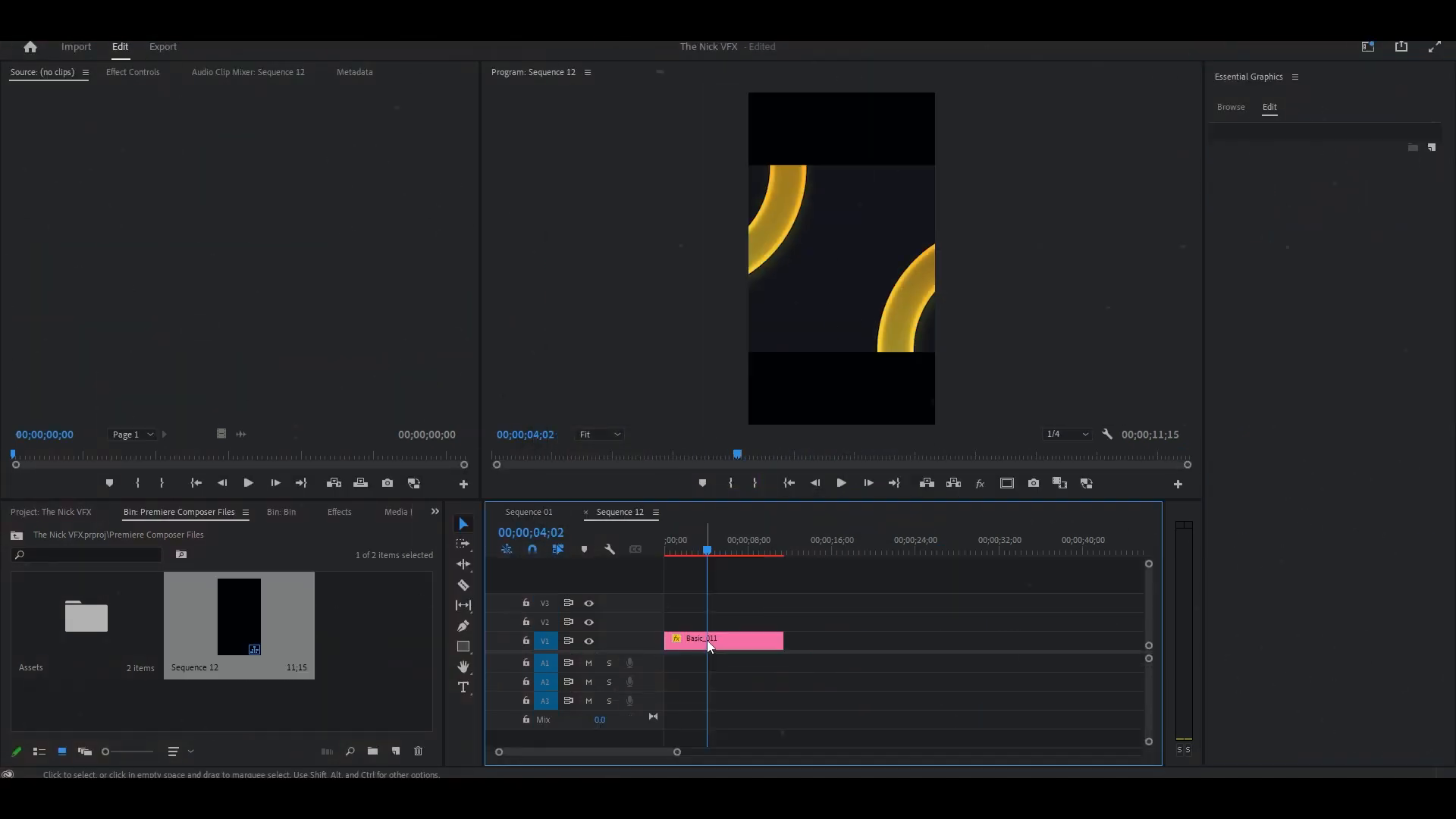
Step: Select the Basic graphic clip on V1 in Sequence 12 to load its template controls
left_click(724, 640)
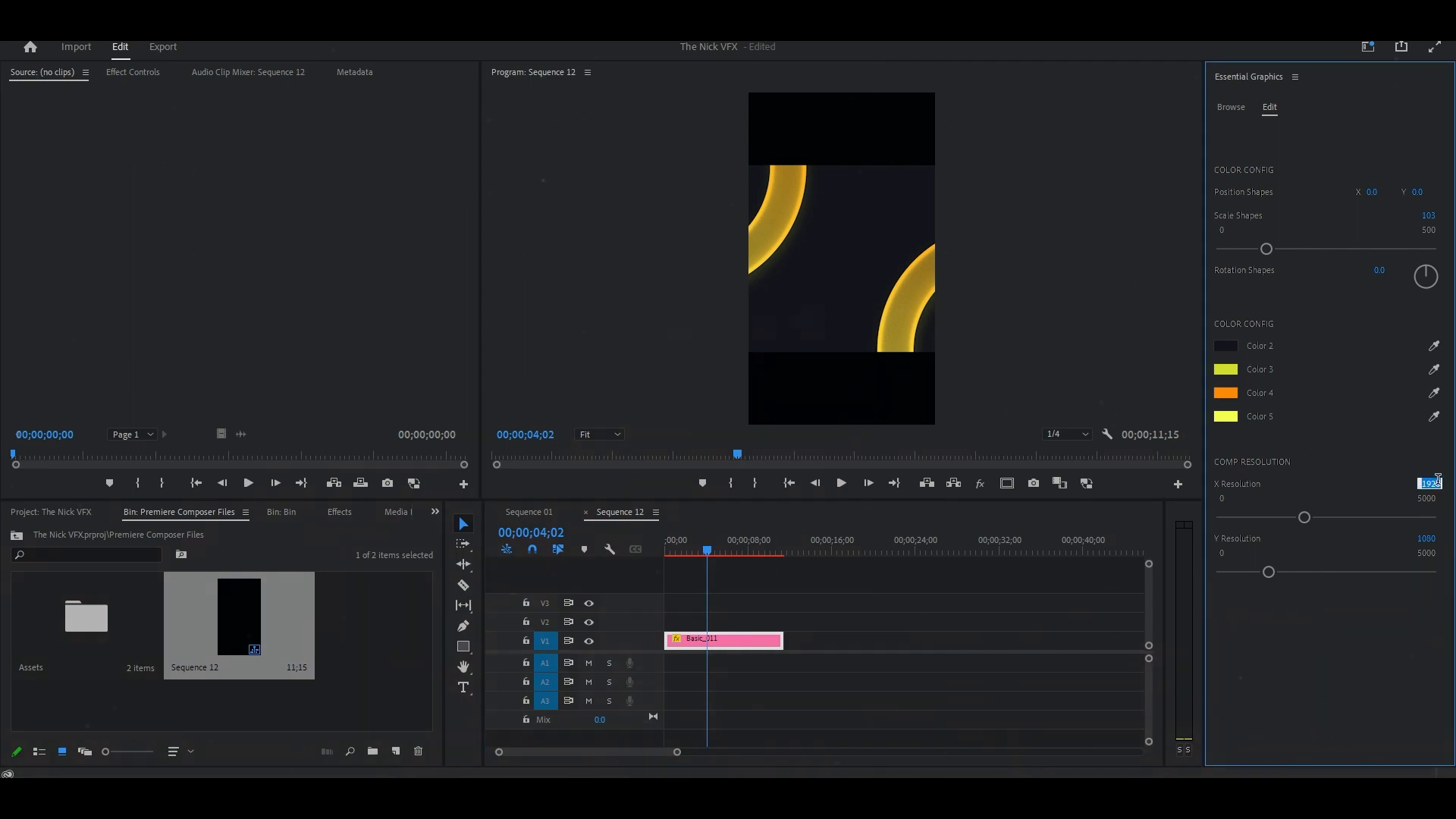